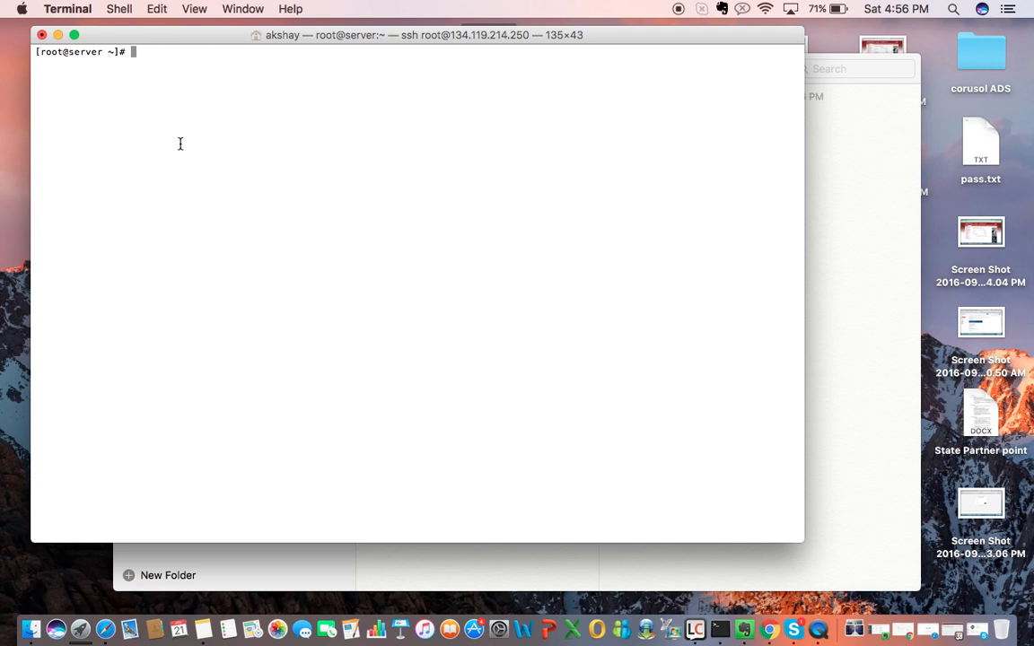
mouse_move(266, 43)
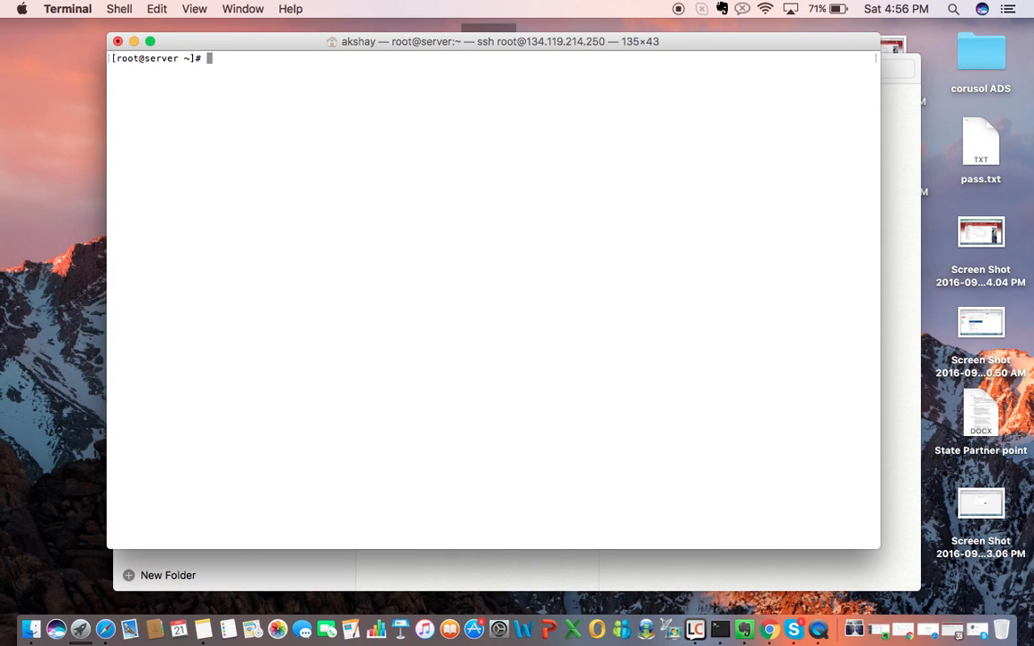
- Enter passwd at the root@server prompt, leaving it unrun
key(Return)
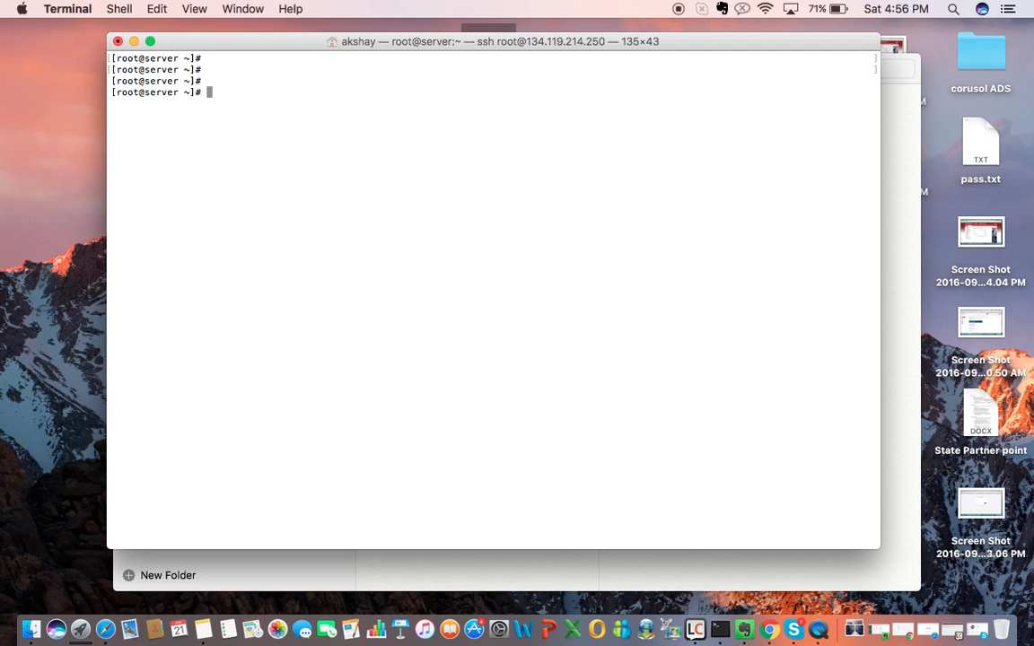
text(passwd)
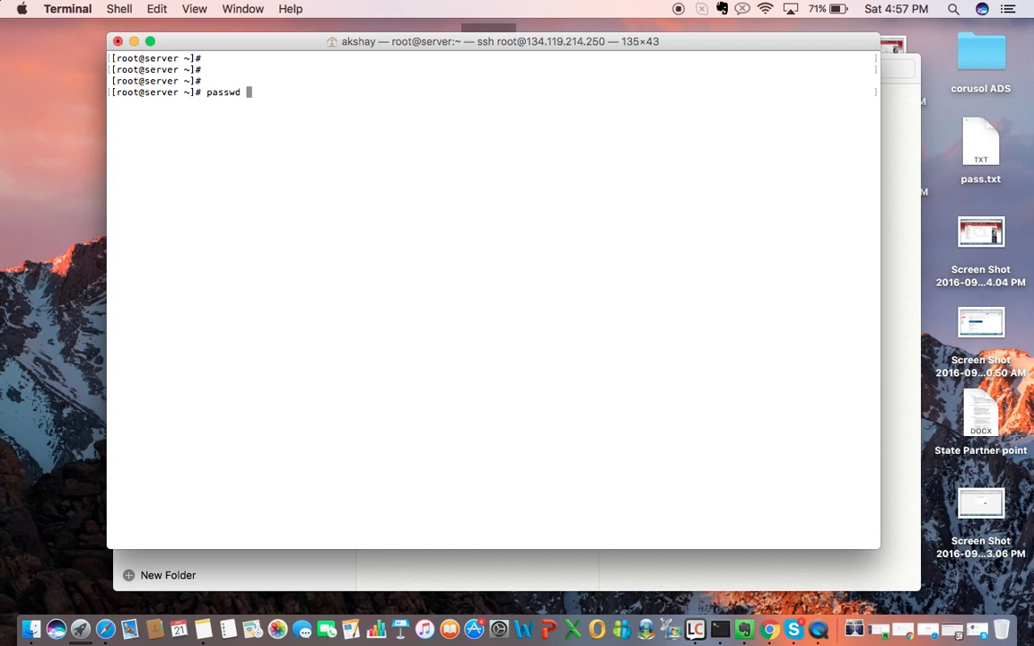
- Run passwd and set the new root password, confirmed by 'all authentication tokens updated successfully'
key(enter)
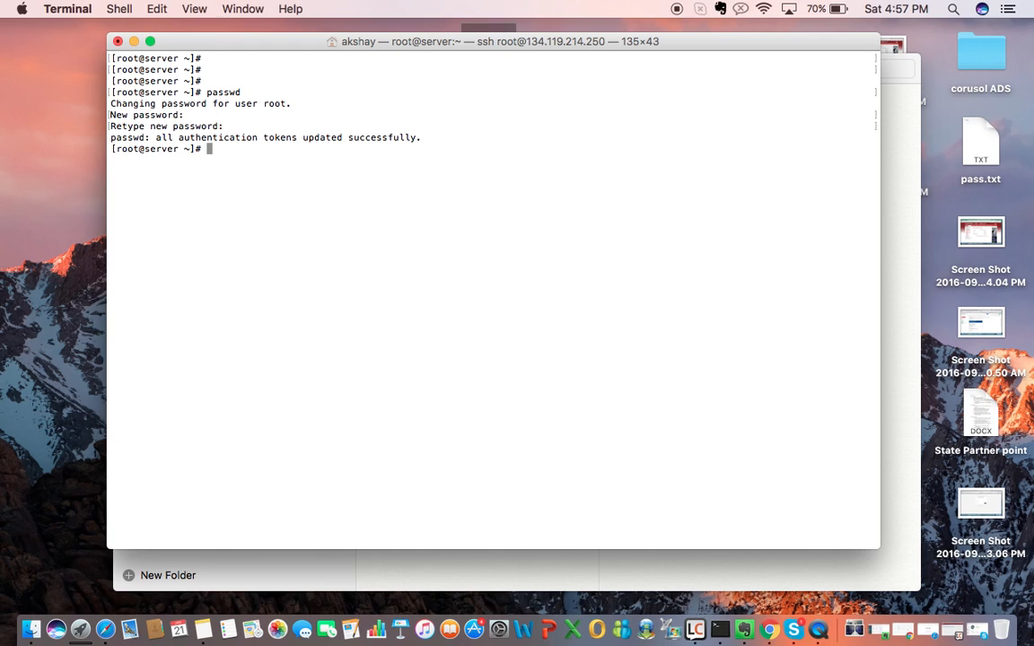
key(enter)
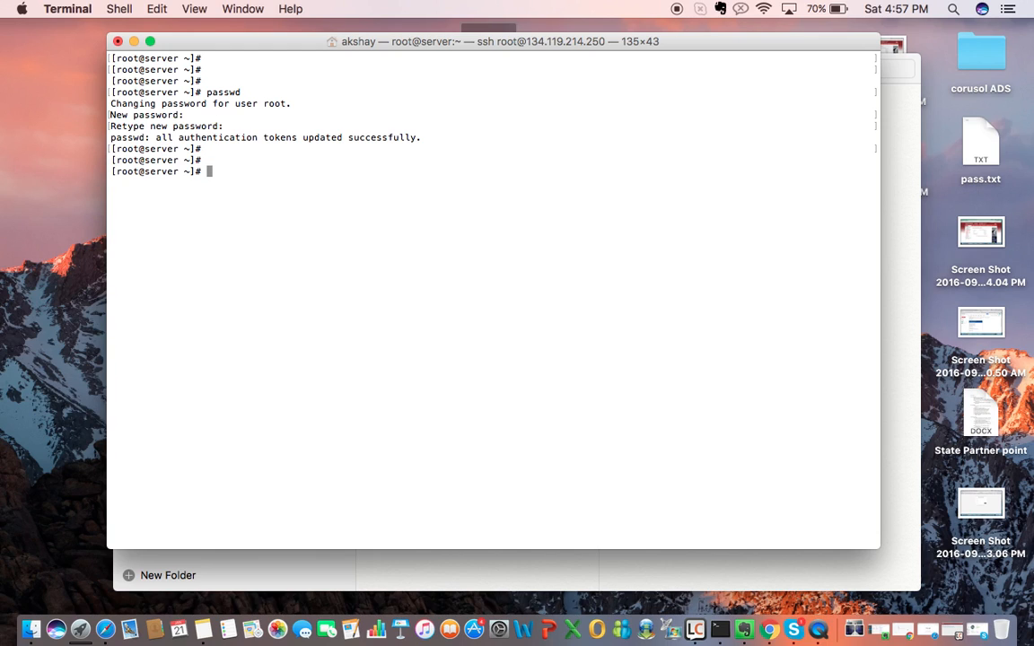